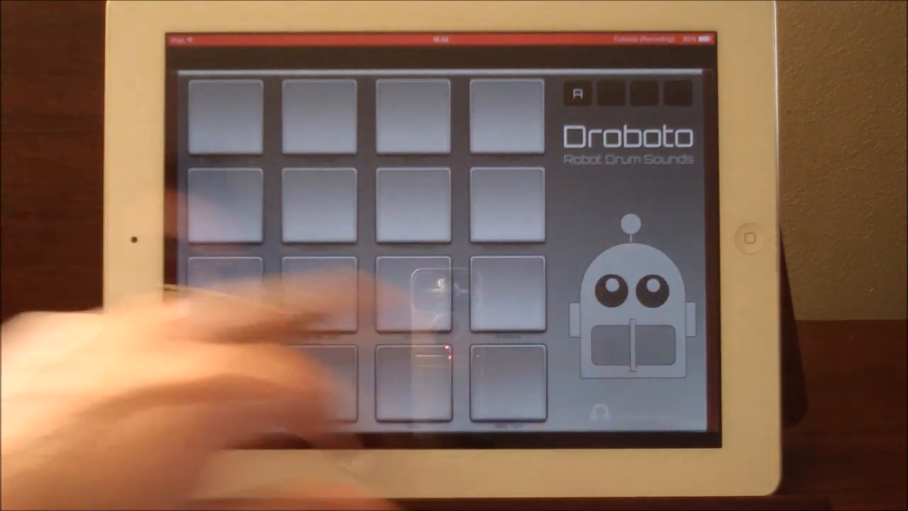
- Audition drum pad sounds while moving through patterns A, B and D, settling on pattern D
left_click(227, 383)
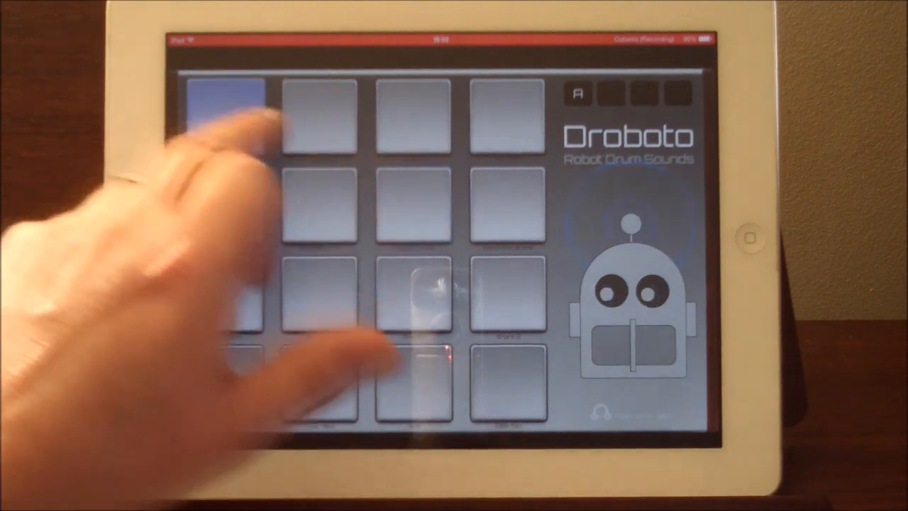
left_click(612, 94)
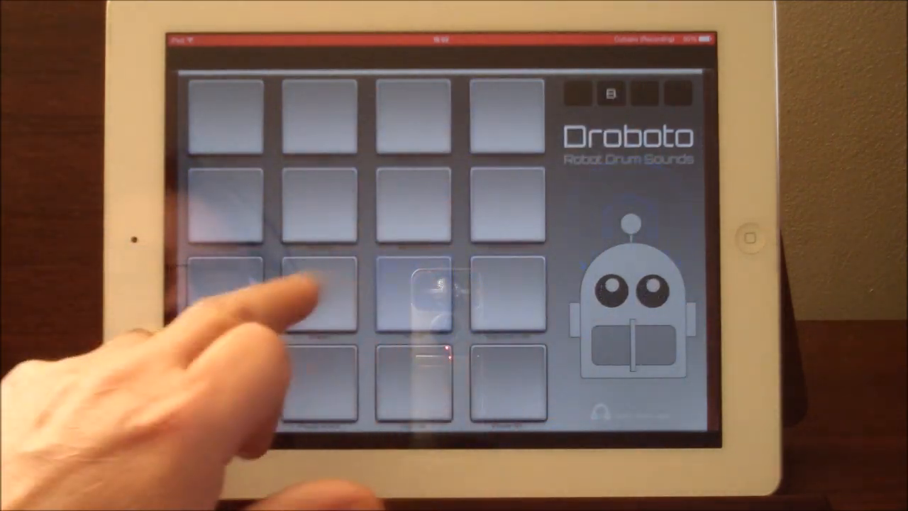
left_click(423, 291)
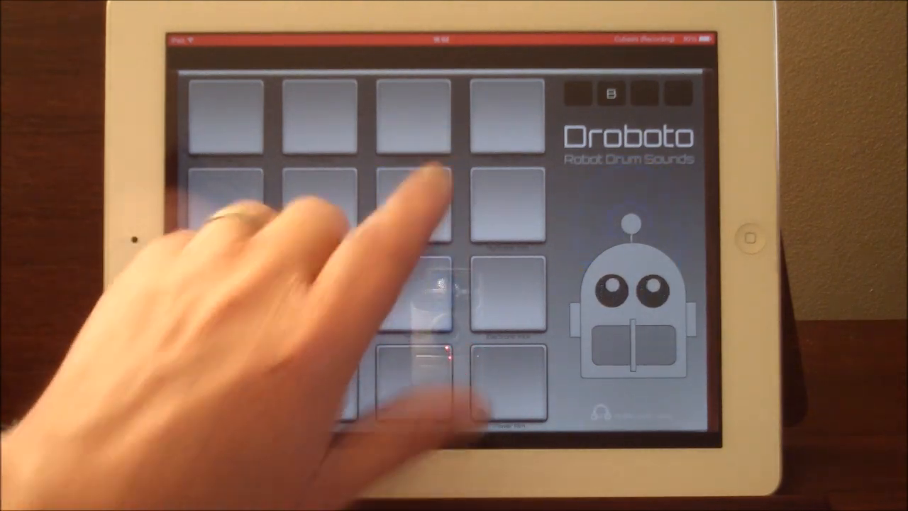
left_click(409, 187)
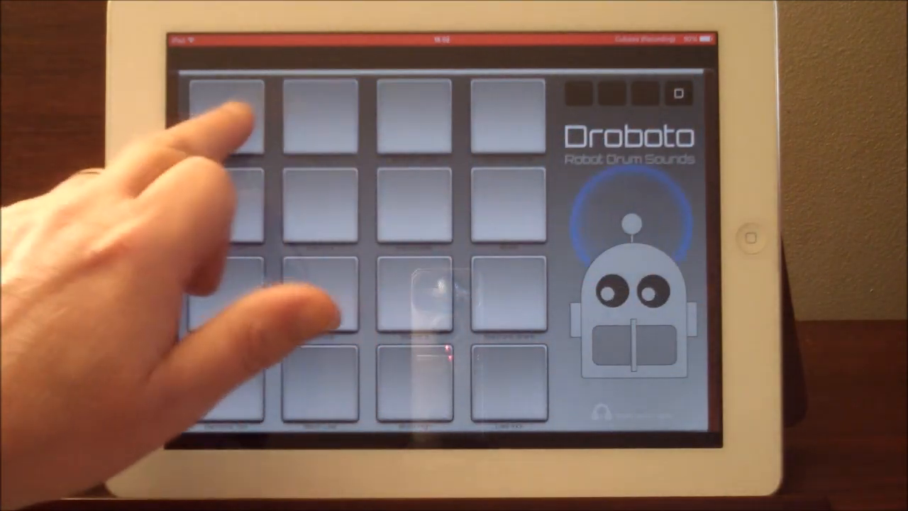
left_click(318, 206)
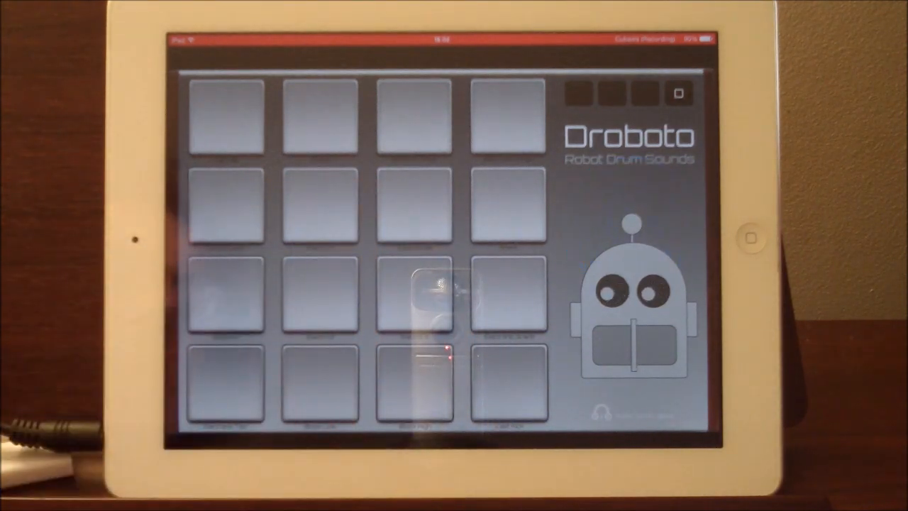
- Start the robot's drum loop, play pads over it, then return to pattern A
left_click(631, 348)
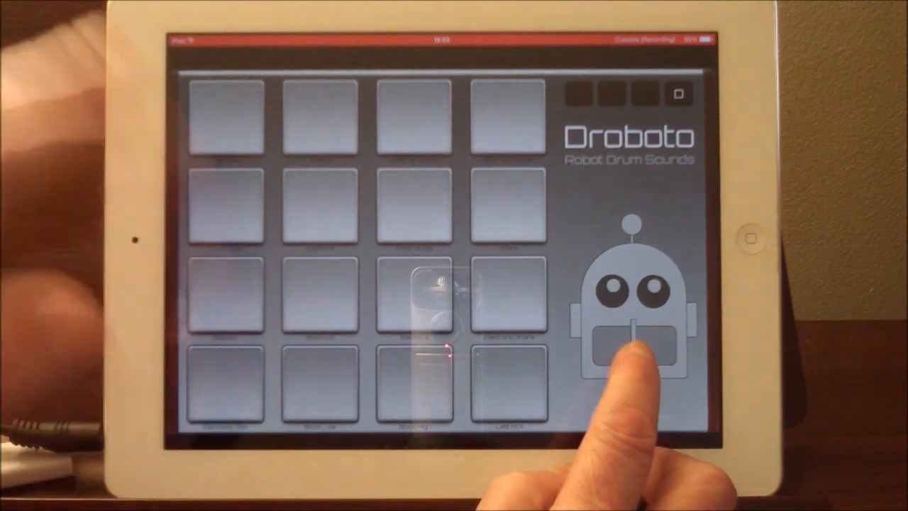
left_click(323, 298)
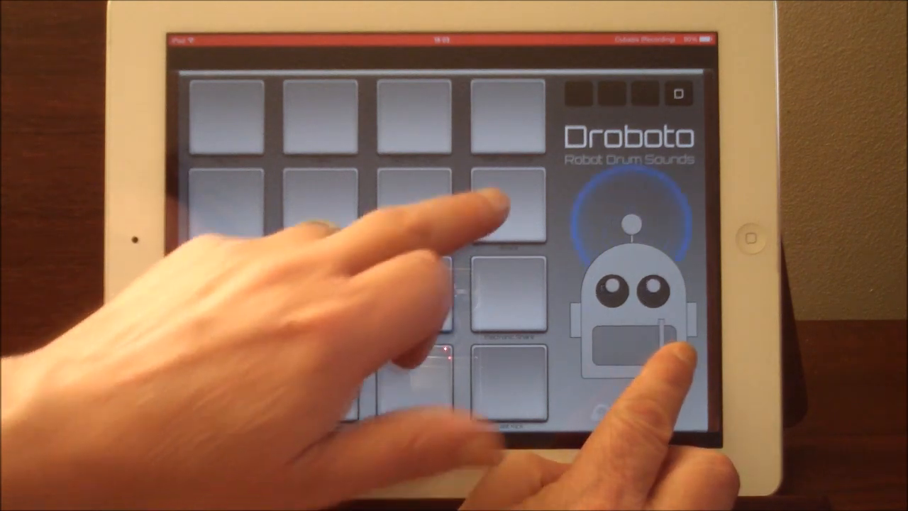
left_click(508, 205)
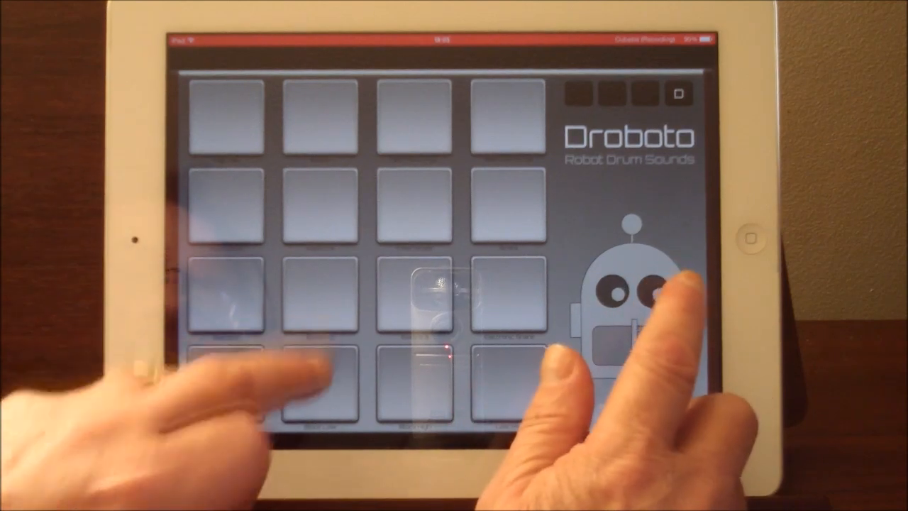
left_click(319, 376)
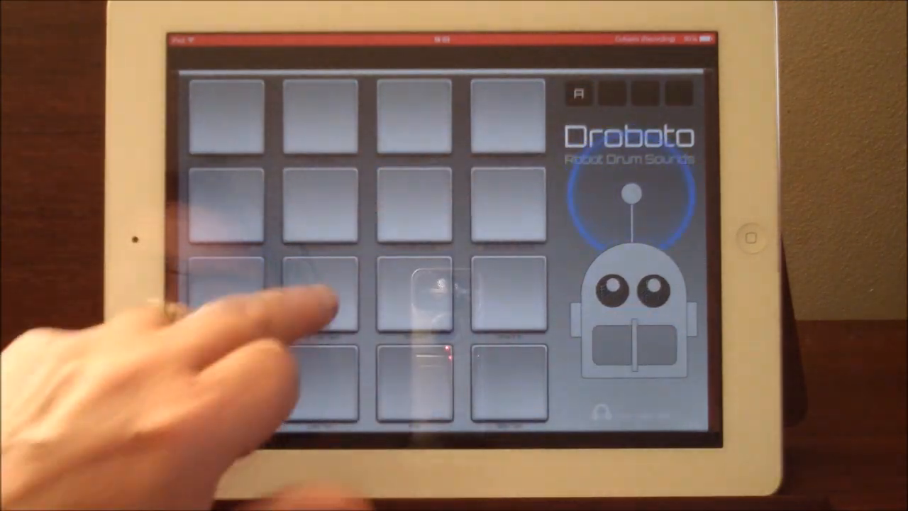
- In Cubasis, route the audio track's input to Droboto via Inter-App Audio
left_click(319, 383)
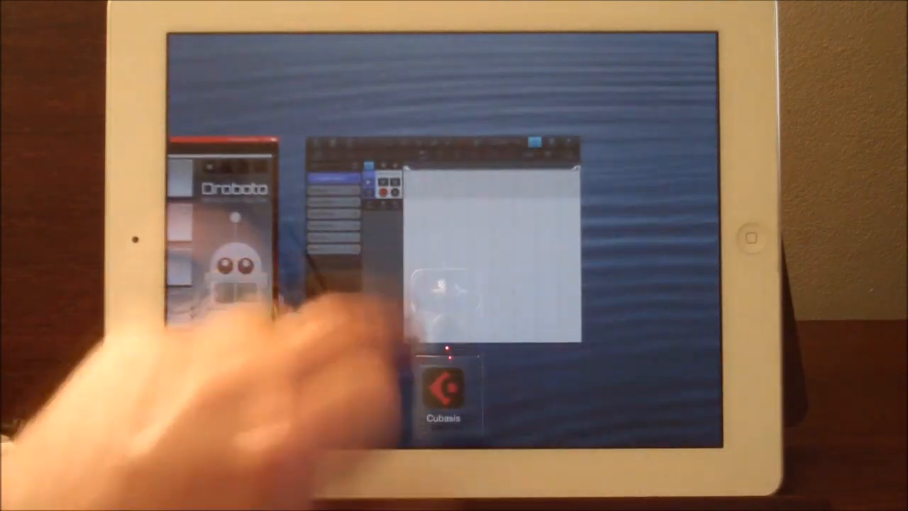
left_click(442, 386)
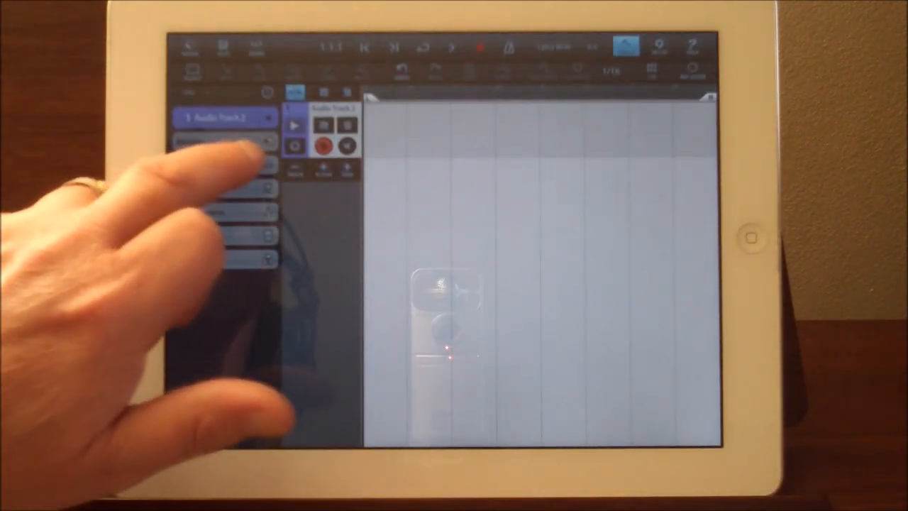
left_click(225, 142)
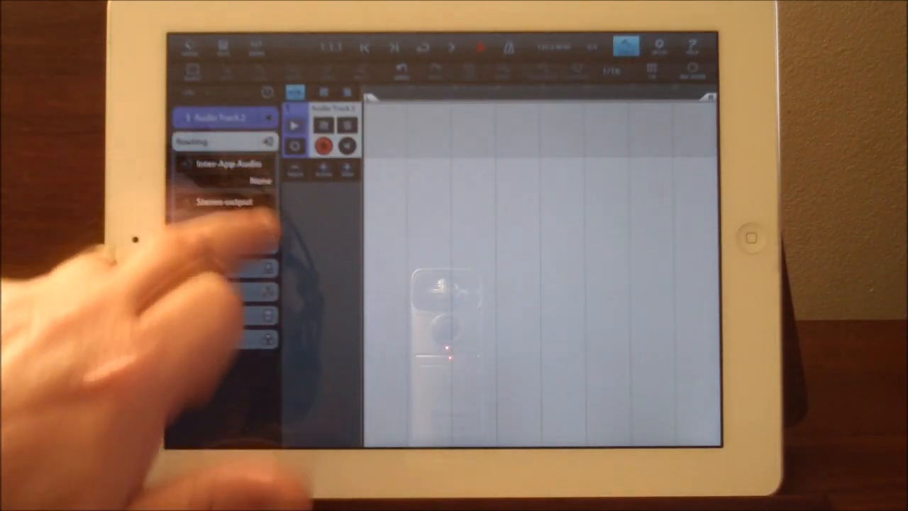
left_click(227, 167)
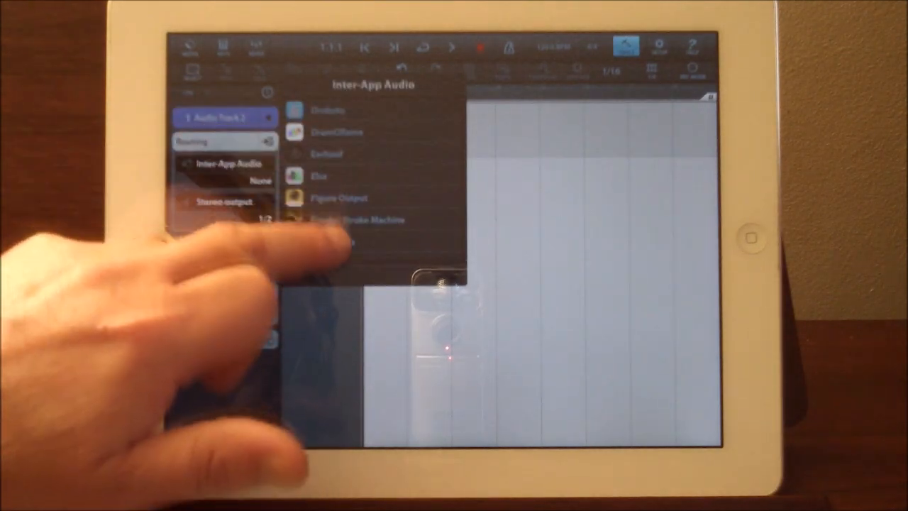
left_click(328, 109)
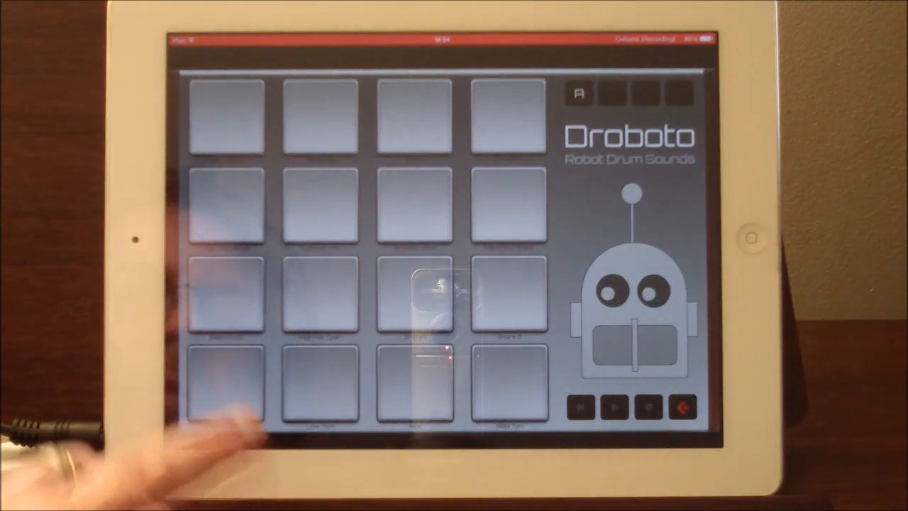
left_click(319, 291)
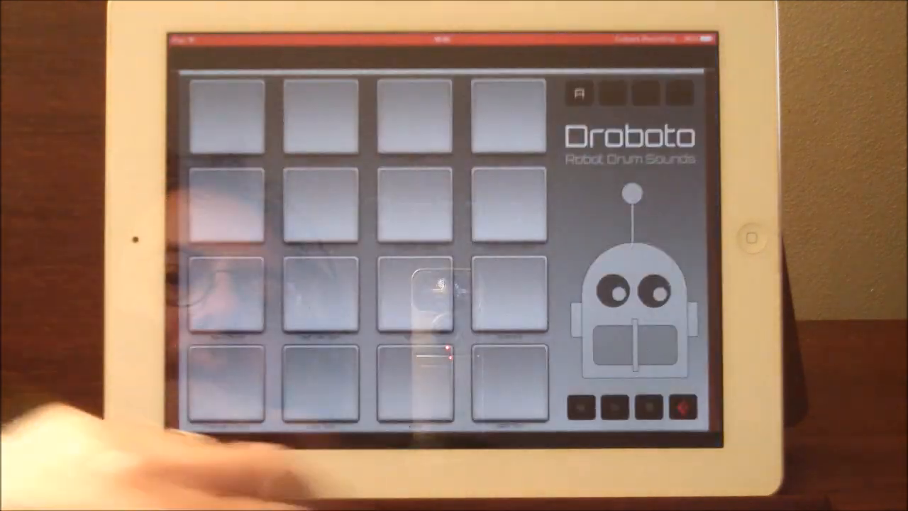
- Select drum pattern C and start it playing into Cubasis
left_click(507, 291)
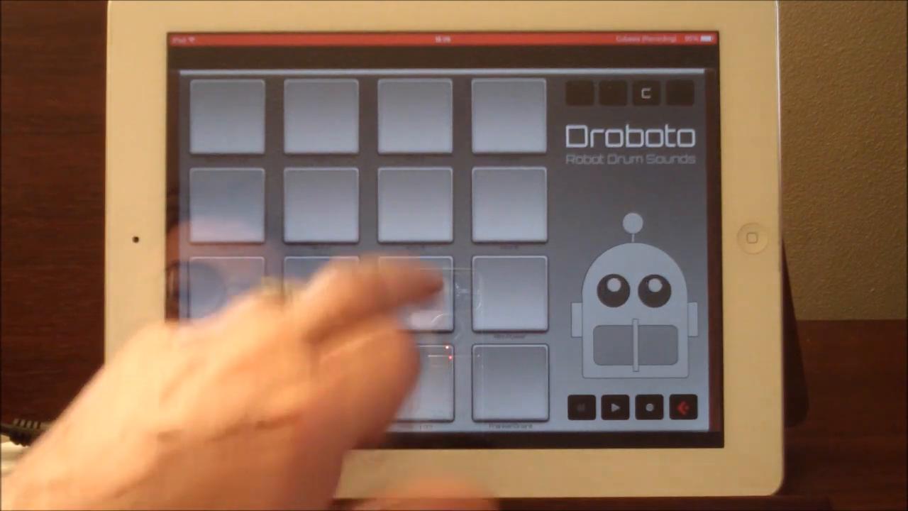
left_click(419, 298)
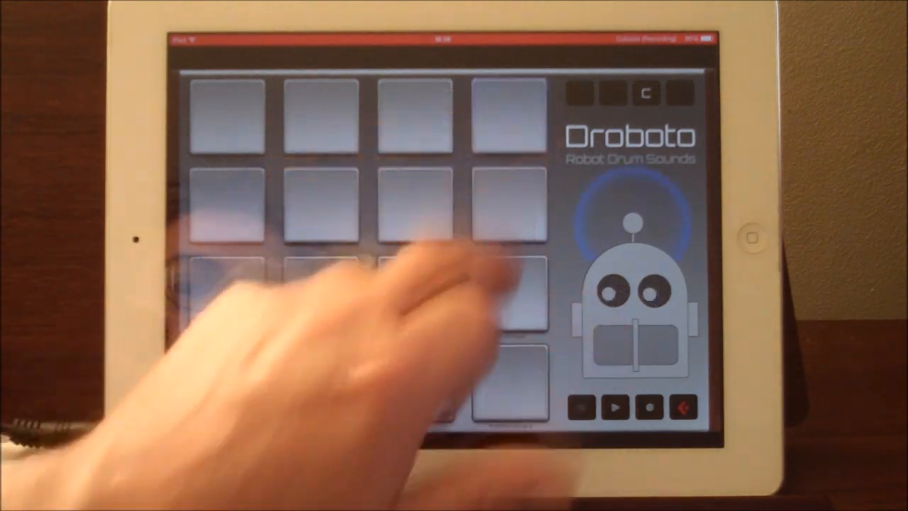